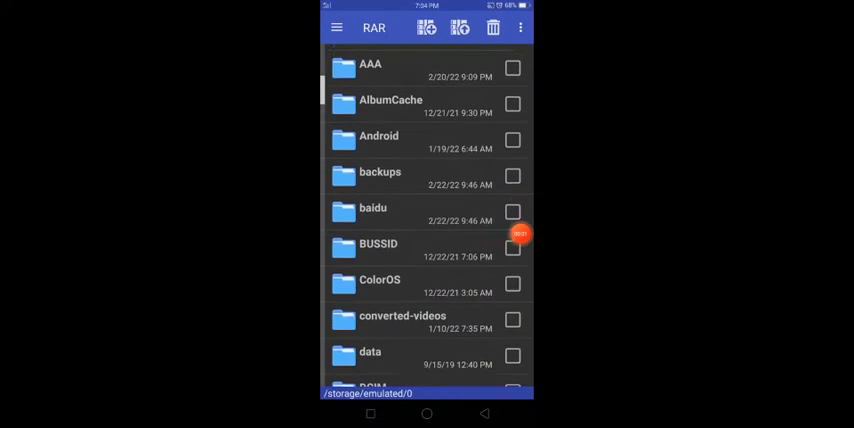
Locate the Download folder and select the 'road texture' folder for archiving.
scroll(down, 3)
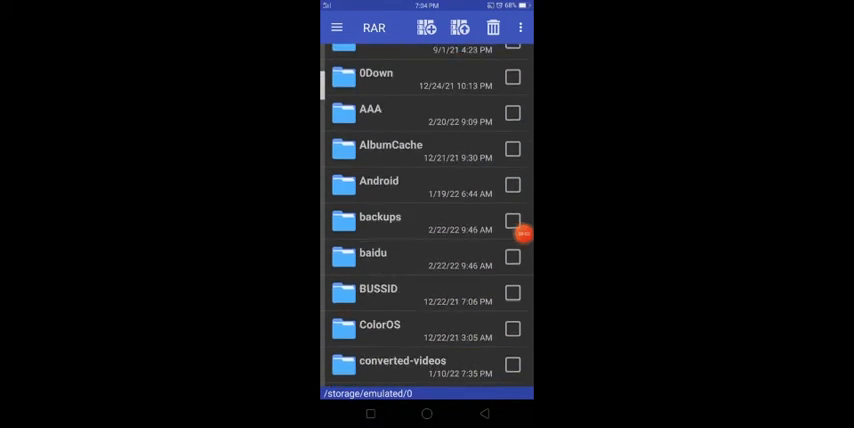
scroll(down, 3)
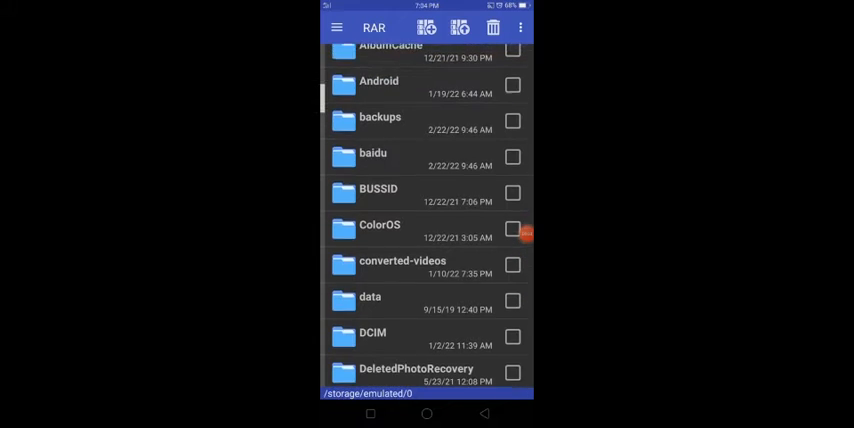
scroll(down, 3)
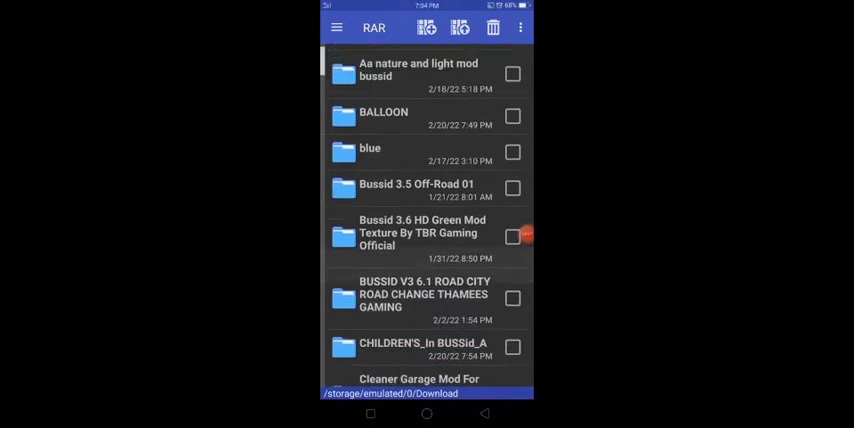
scroll(down, 3)
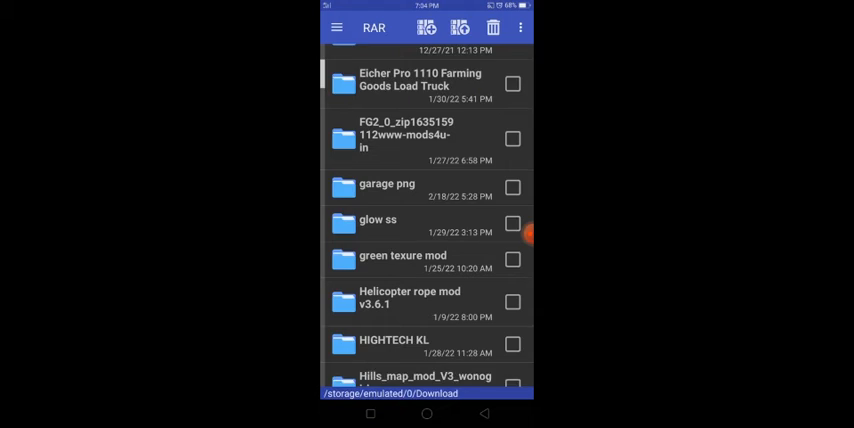
scroll(down, 3)
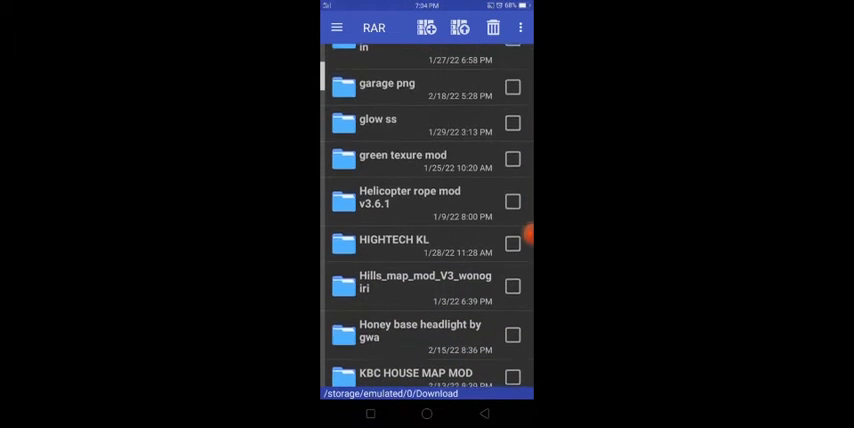
scroll(up, 3)
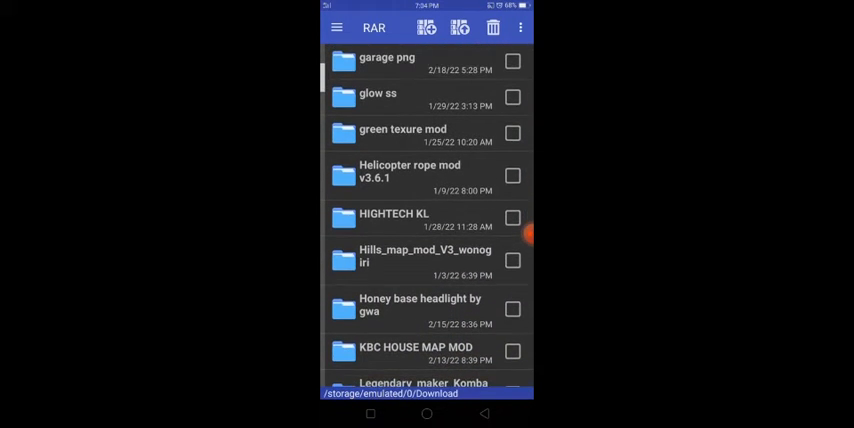
scroll(down, 3)
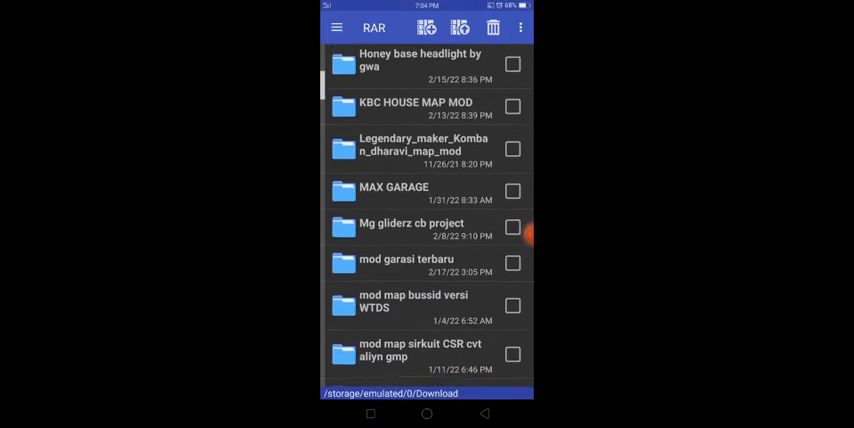
scroll(down, 3)
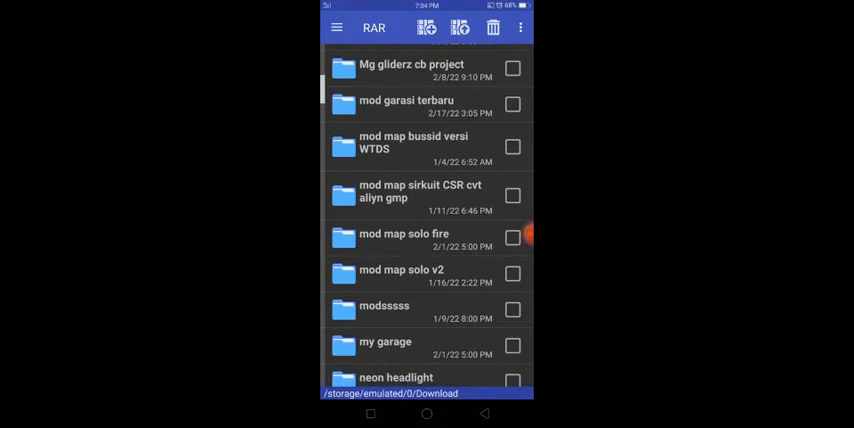
scroll(down, 3)
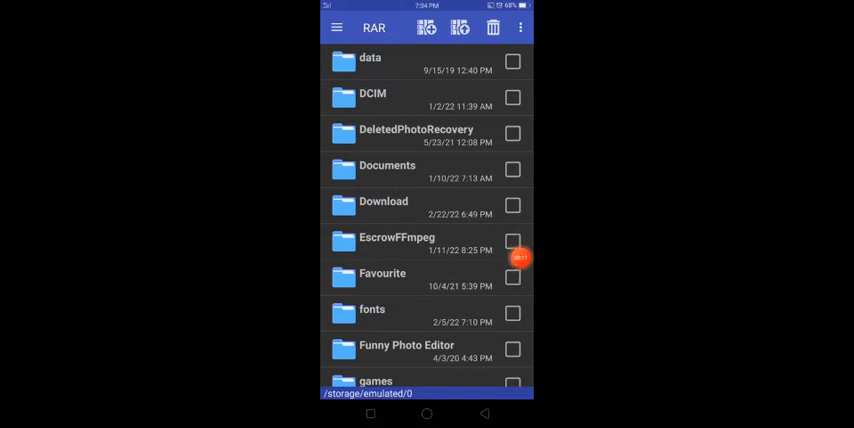
click(384, 204)
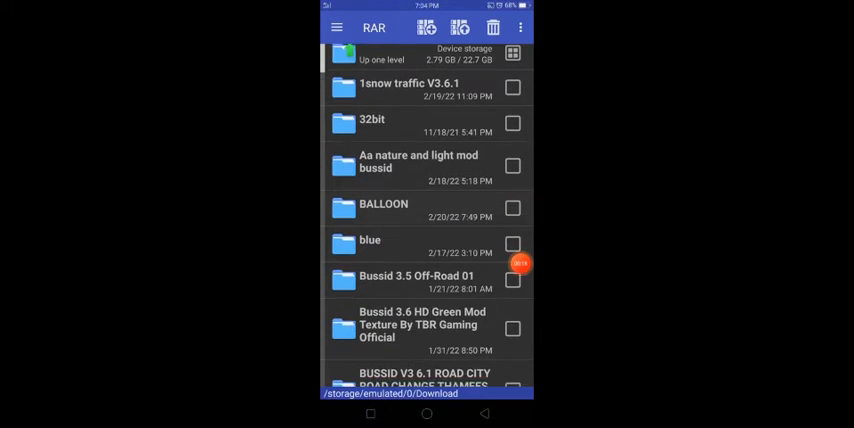
scroll(down, 3)
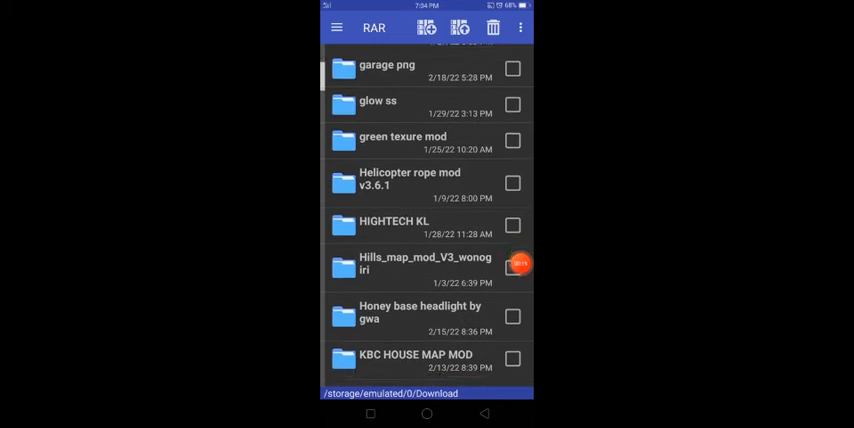
scroll(down, 3)
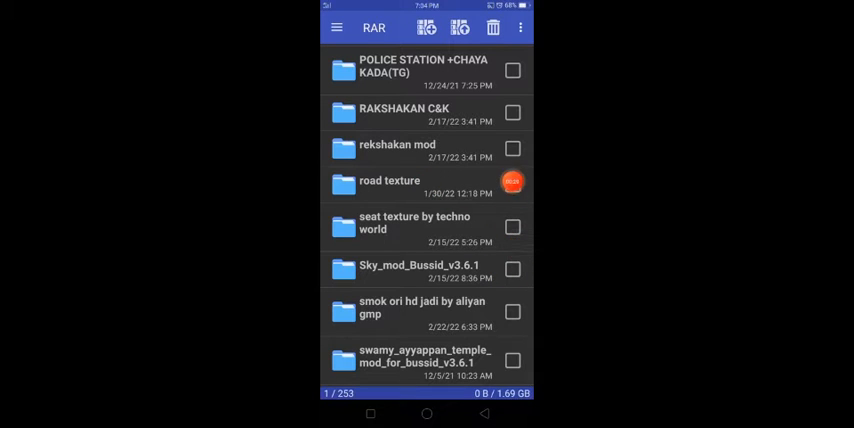
click(512, 184)
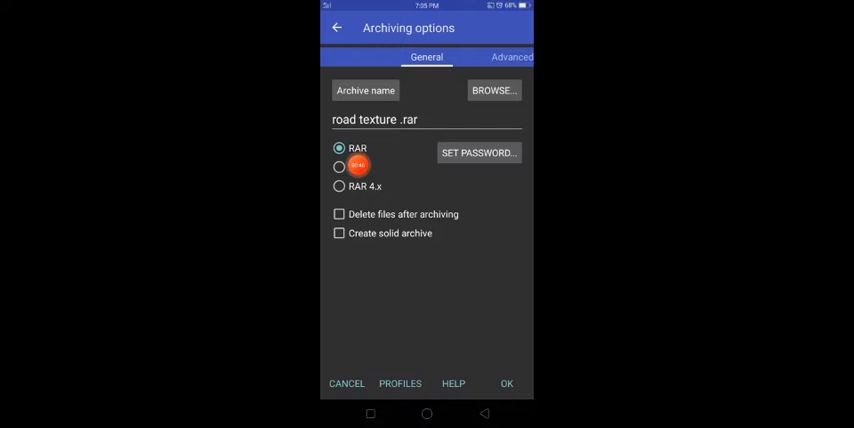
Choose ZIP as the archive format and bring up the password entry.
click(340, 168)
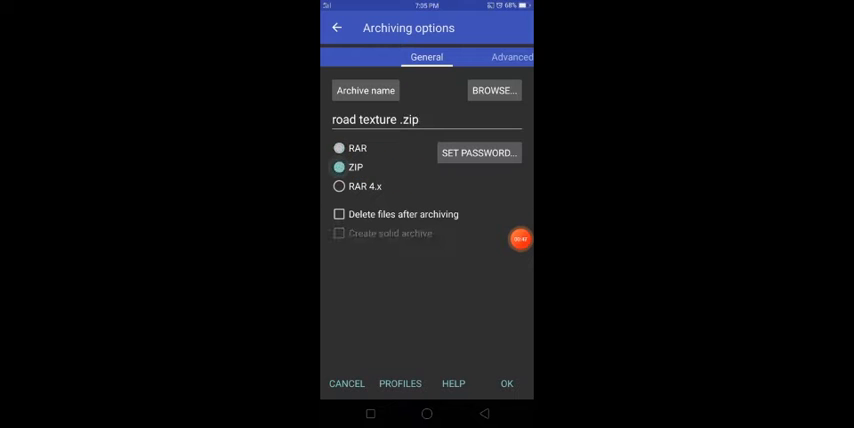
click(340, 168)
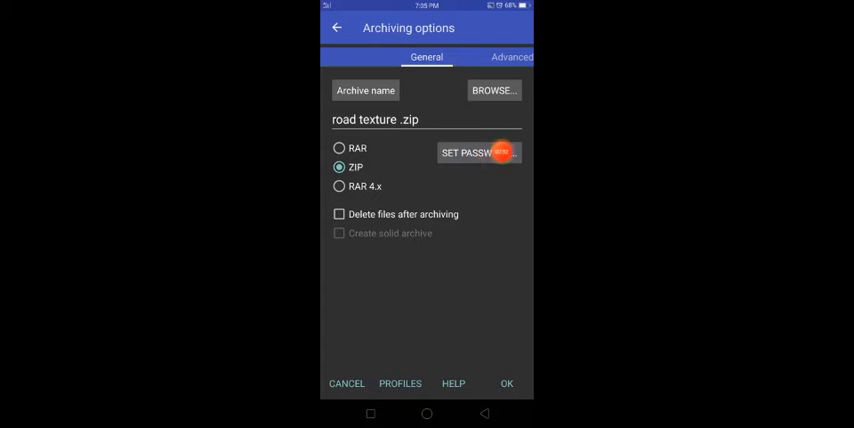
click(470, 152)
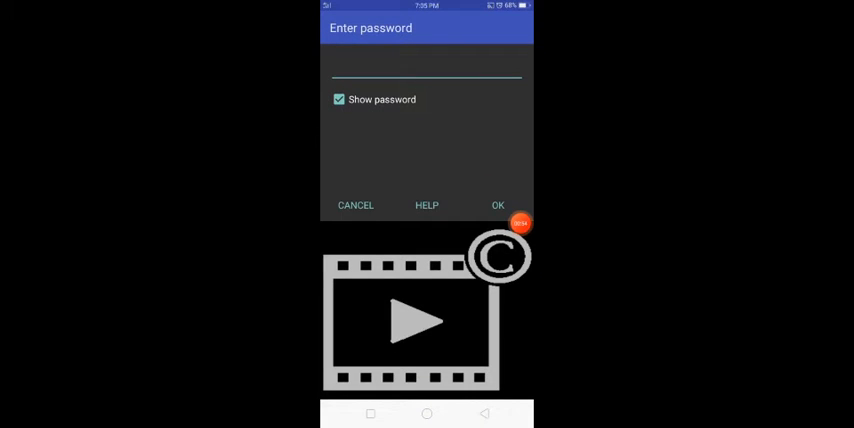
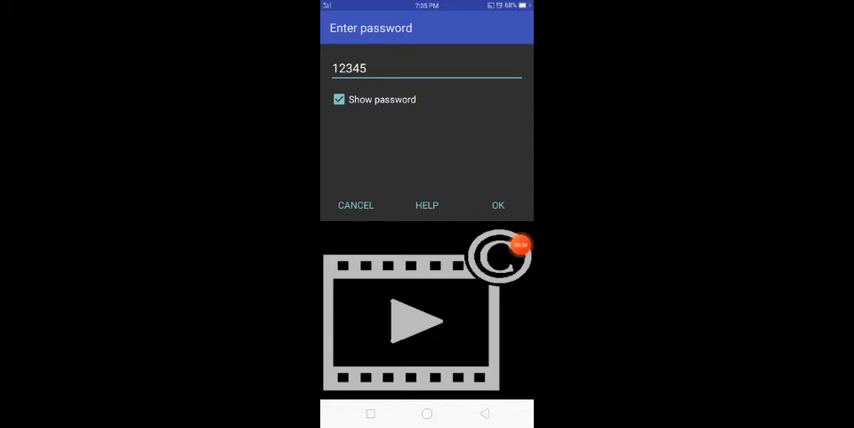
click(496, 204)
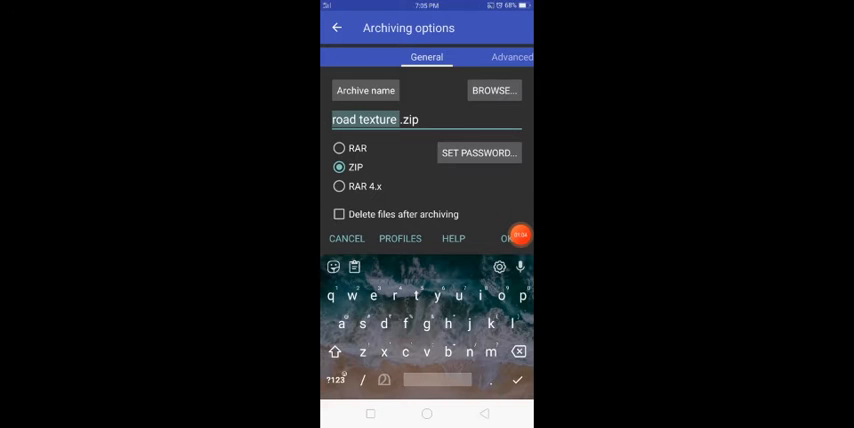
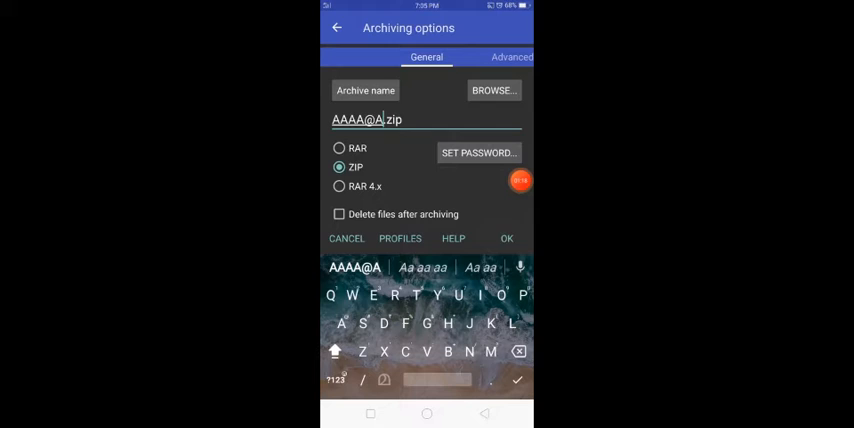
click(506, 238)
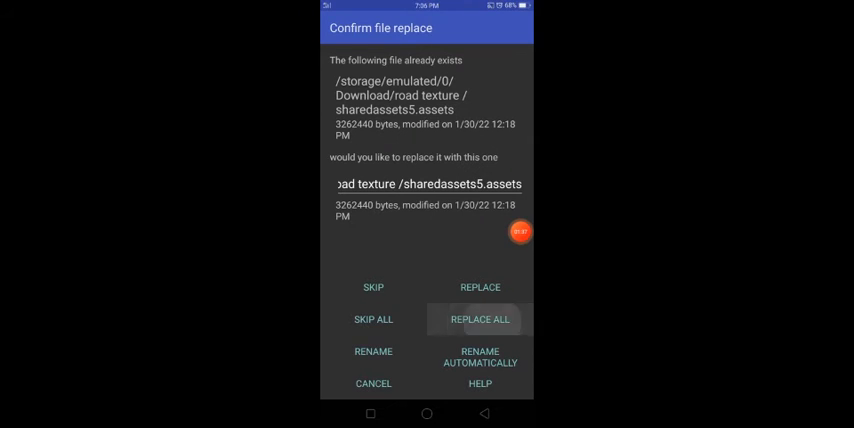
Replace the existing sharedassets5.assets file, confirm the password, and return to Download.
click(478, 320)
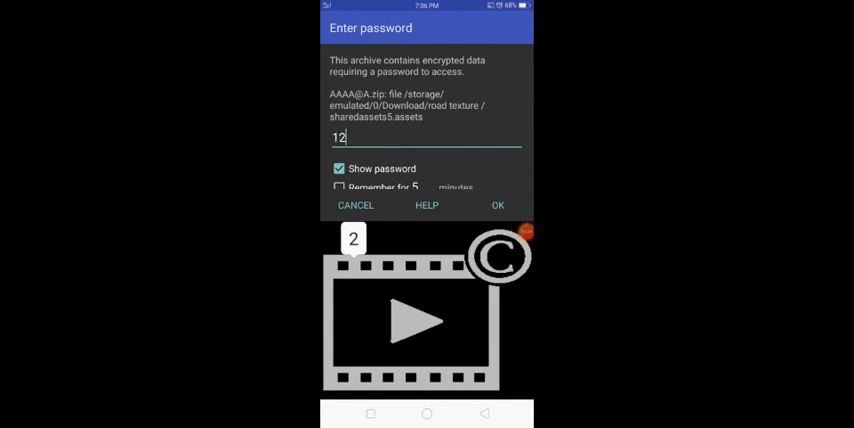
click(496, 204)
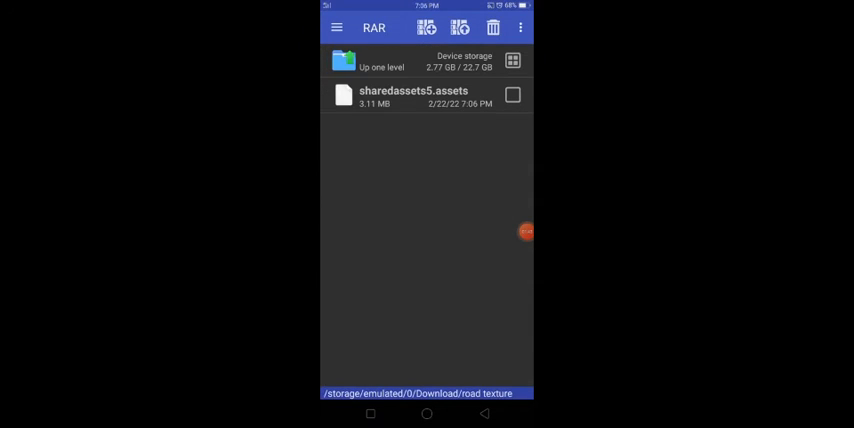
click(370, 62)
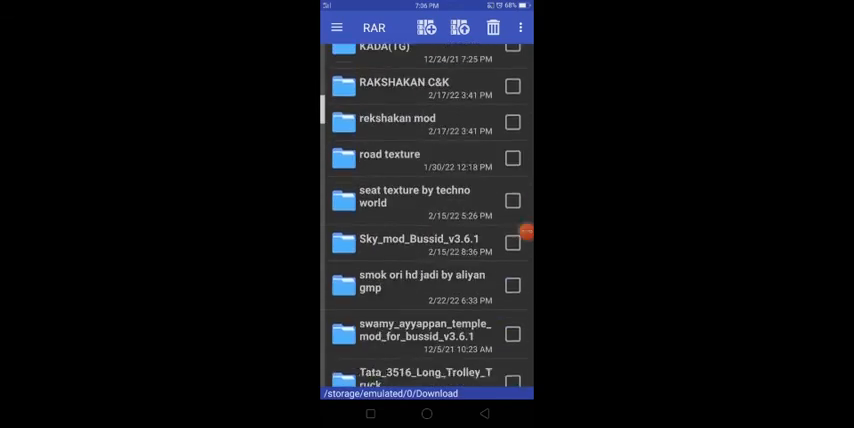
scroll(down, 3)
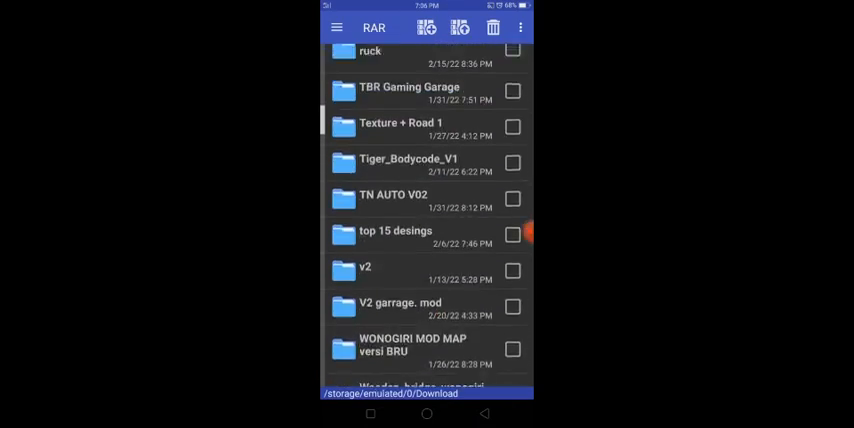
scroll(up, 3)
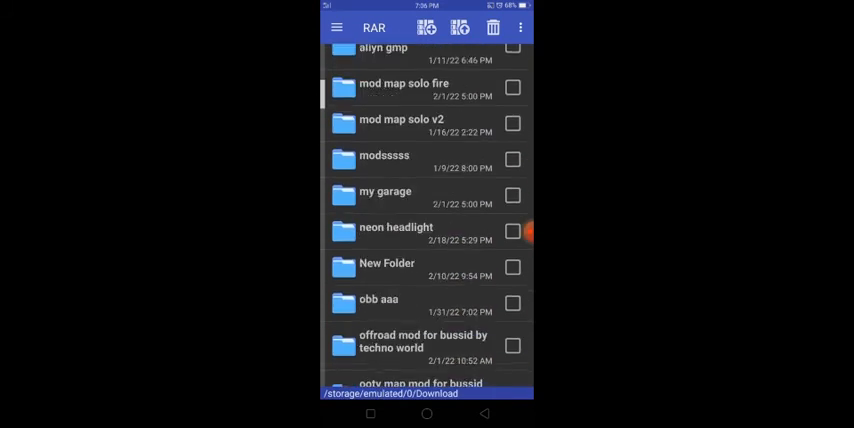
scroll(down, 3)
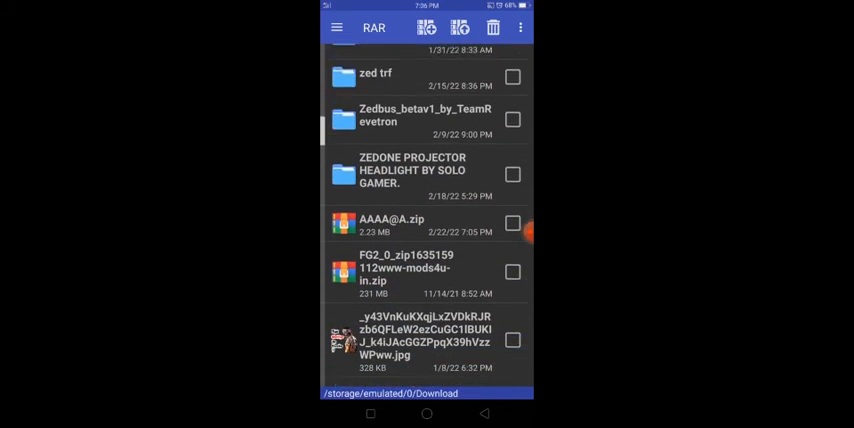